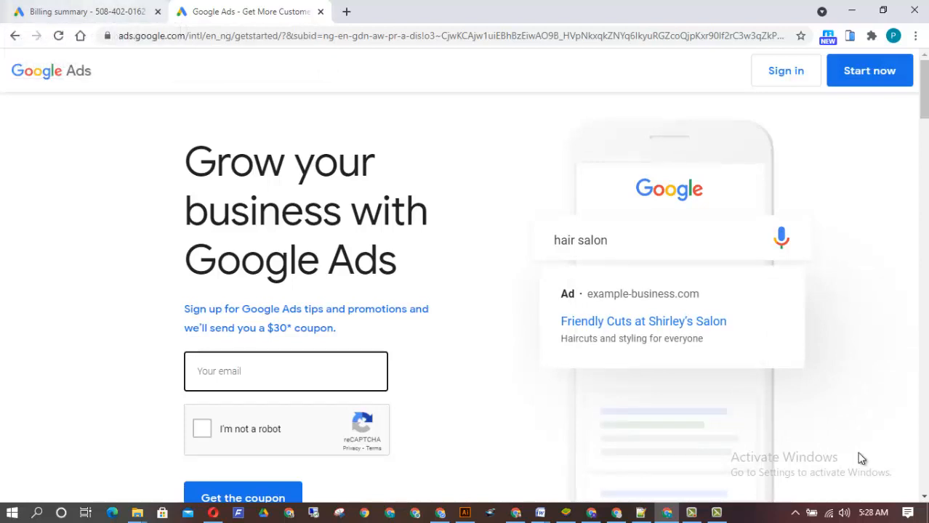
left_click(80, 11)
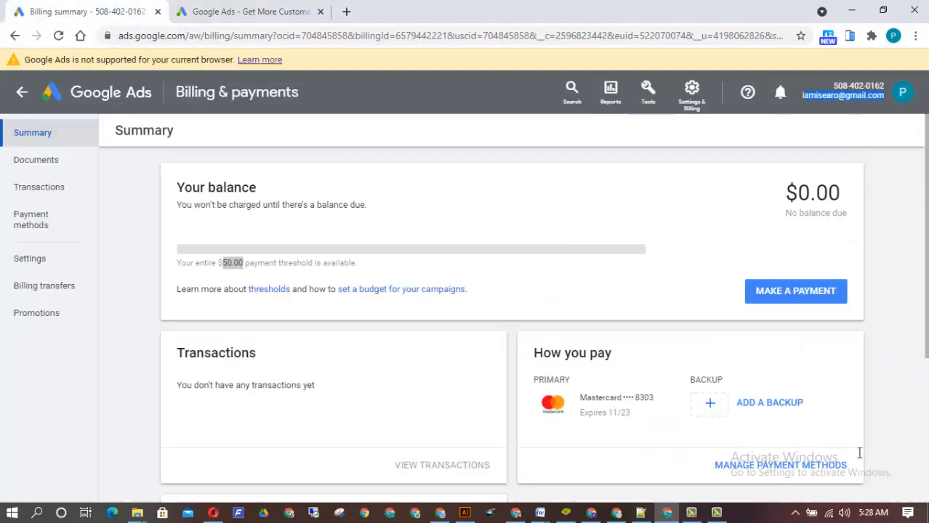
mouse_move(862, 458)
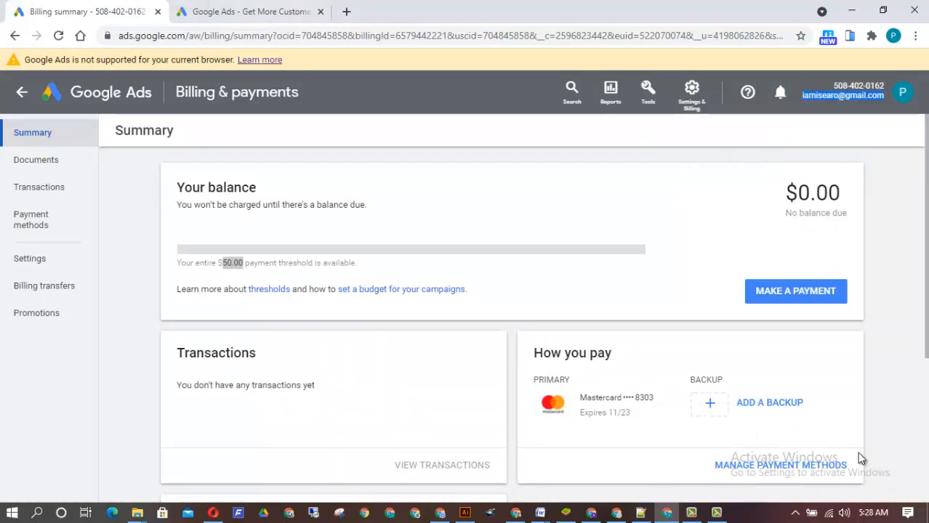
left_click(247, 12)
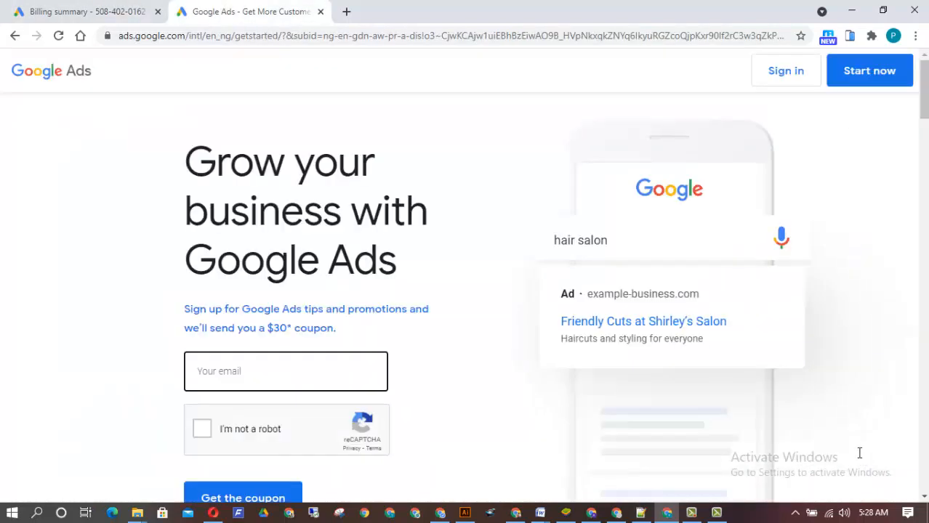
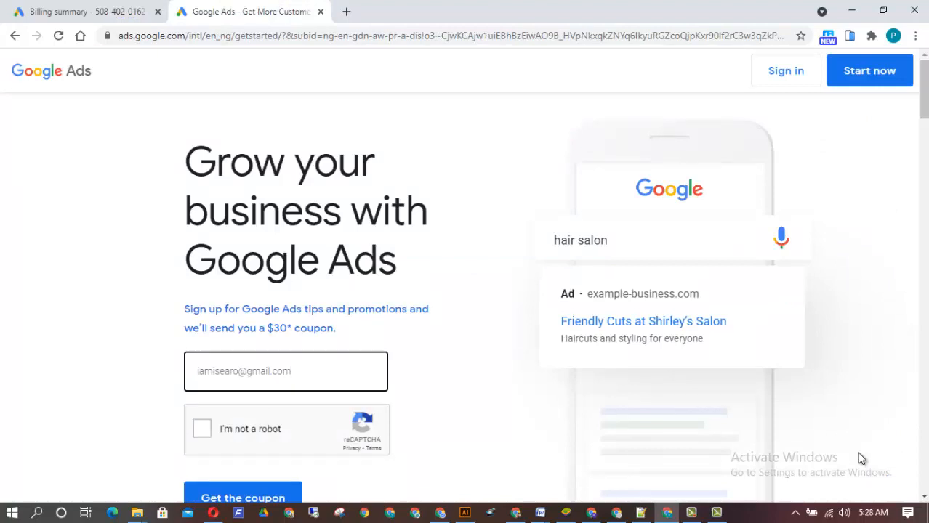
left_click(202, 429)
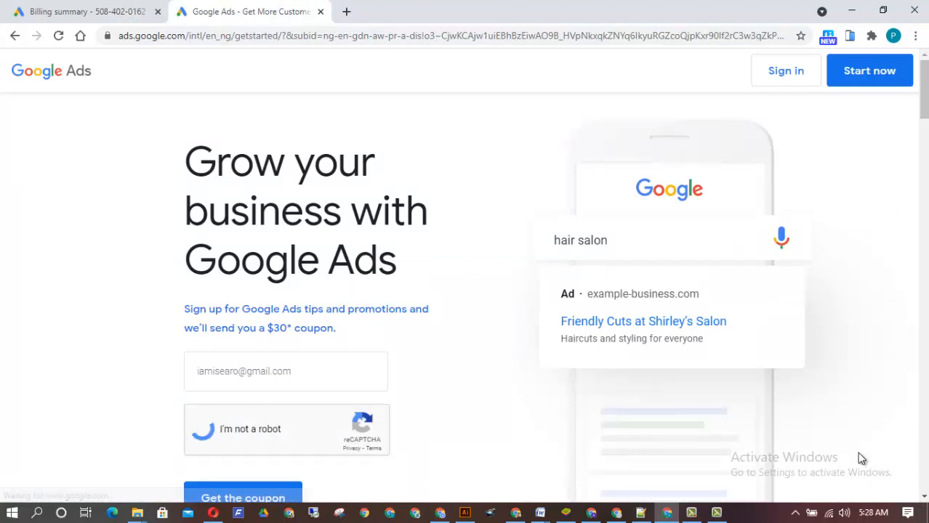
left_click(204, 429)
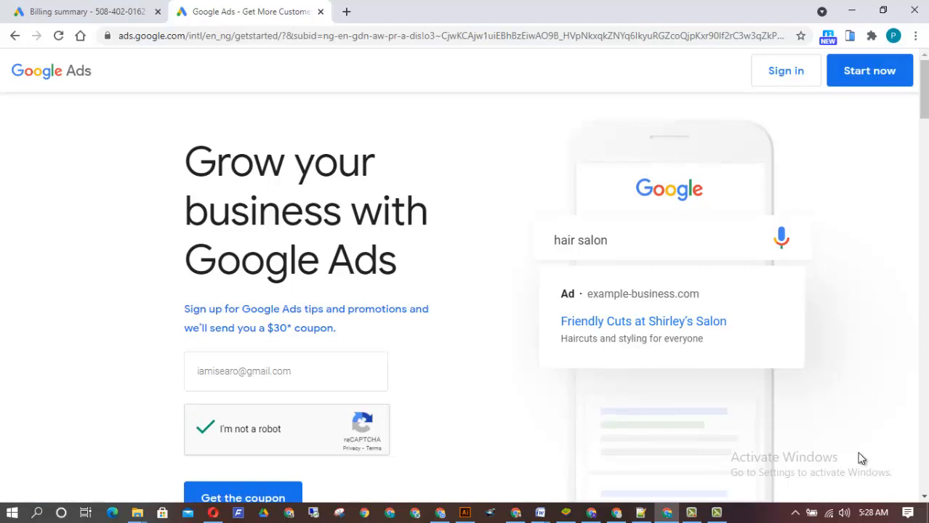
scroll("down", 3)
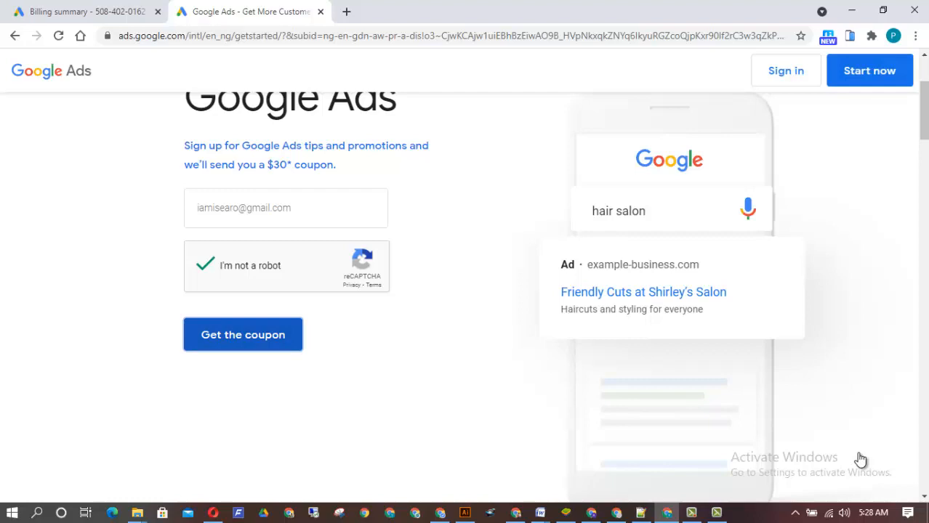
Step: Submit 'Get the coupon' and open a new browser tab for Gmail
left_click(243, 335)
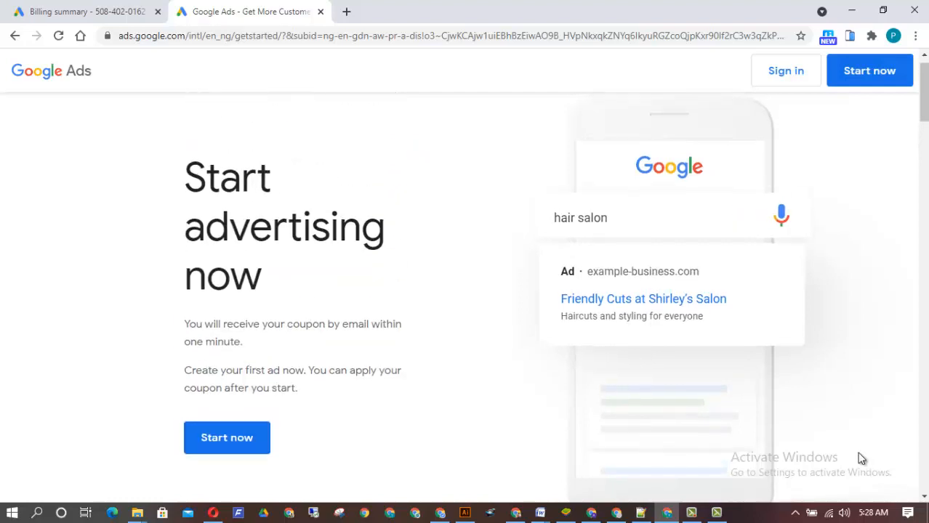
mouse_move(860, 454)
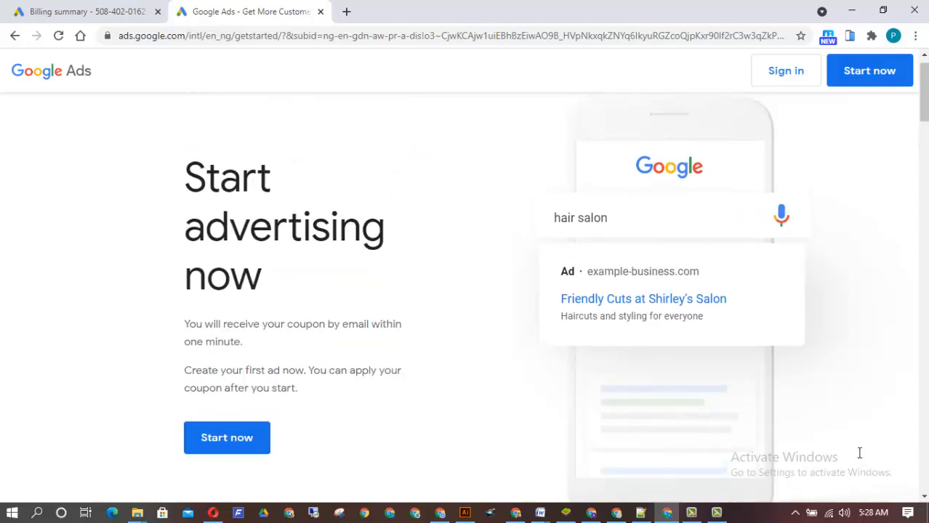
mouse_move(862, 458)
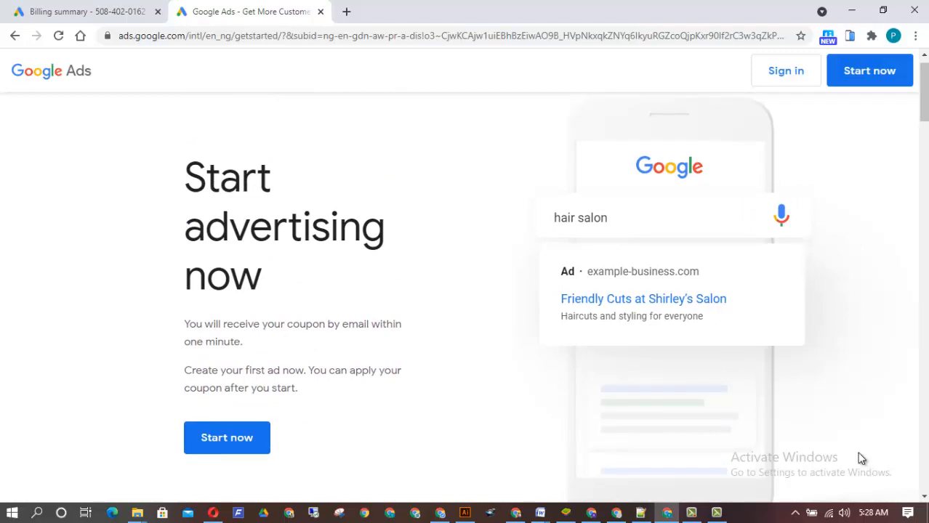
left_click(346, 12)
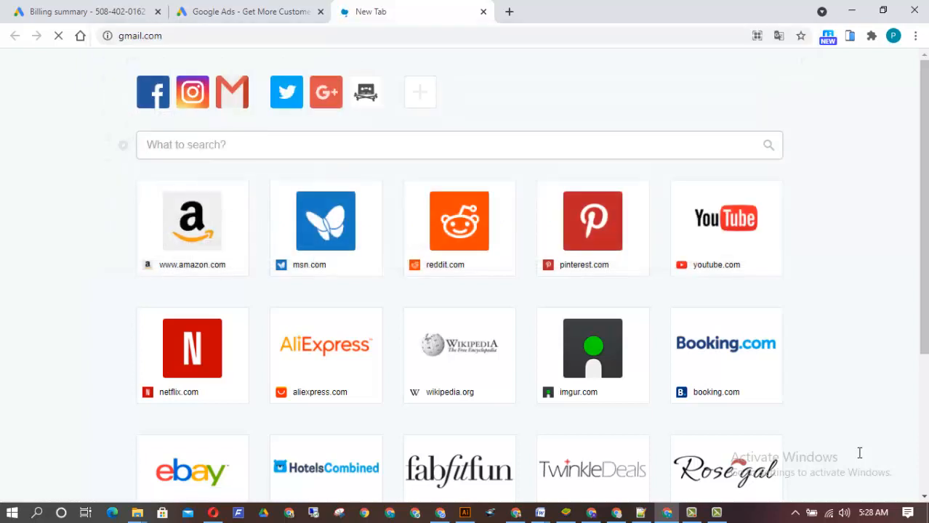
Step: Load gmail.com in the new tab
left_click(231, 92)
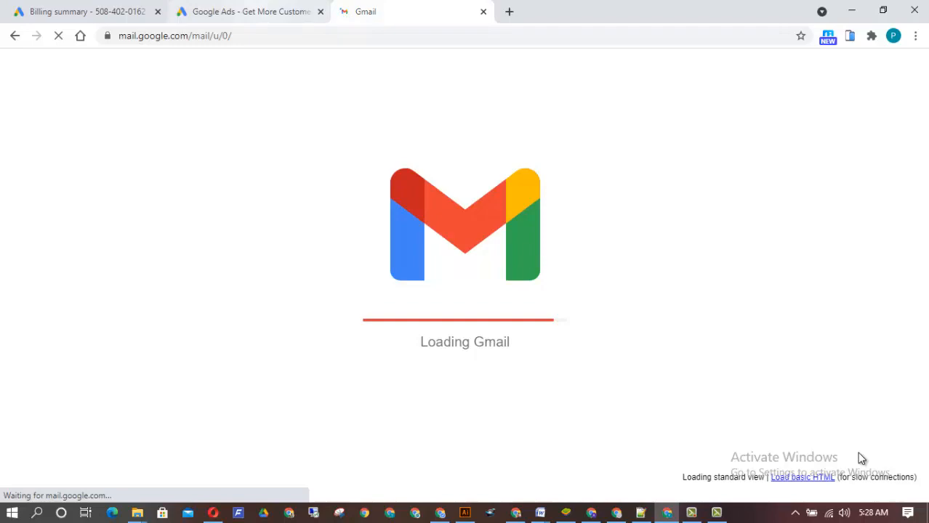
mouse_move(249, 11)
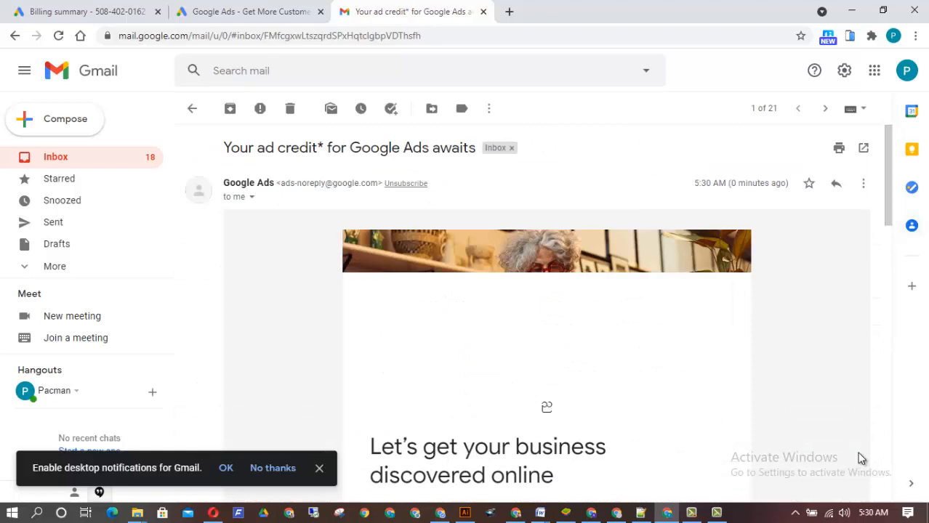
scroll("down", 3)
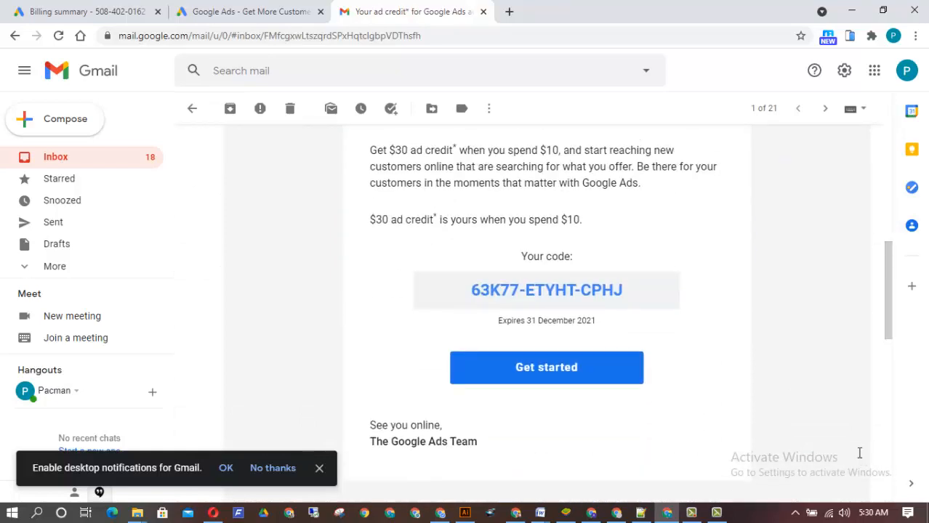
right_click(546, 290)
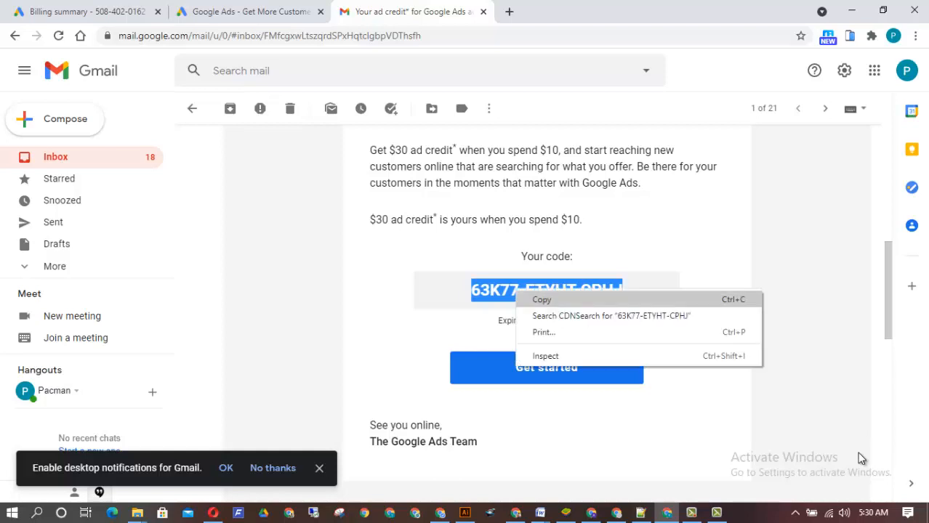
left_click(541, 300)
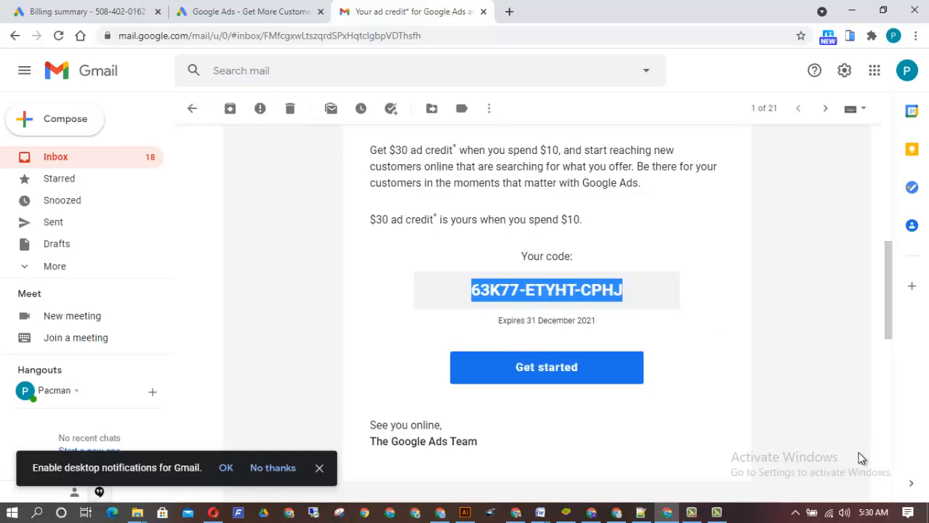
mouse_move(859, 453)
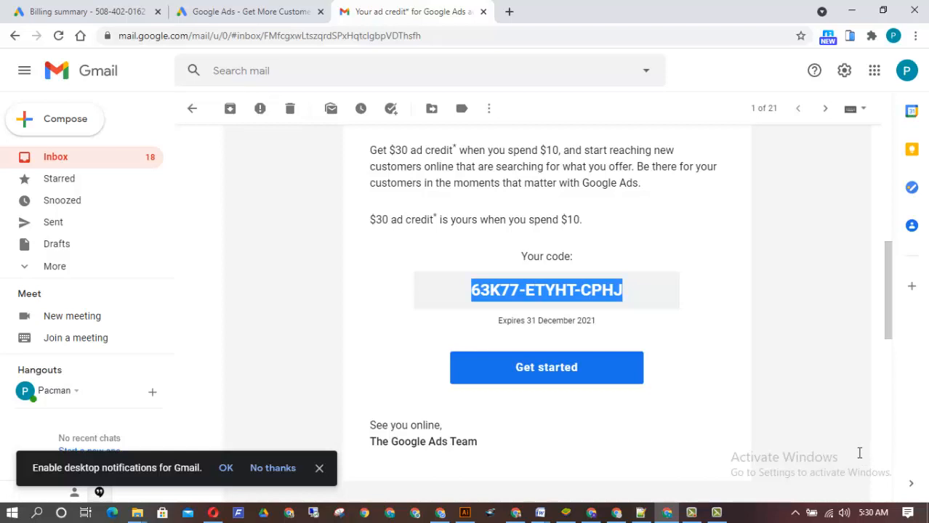
mouse_move(861, 458)
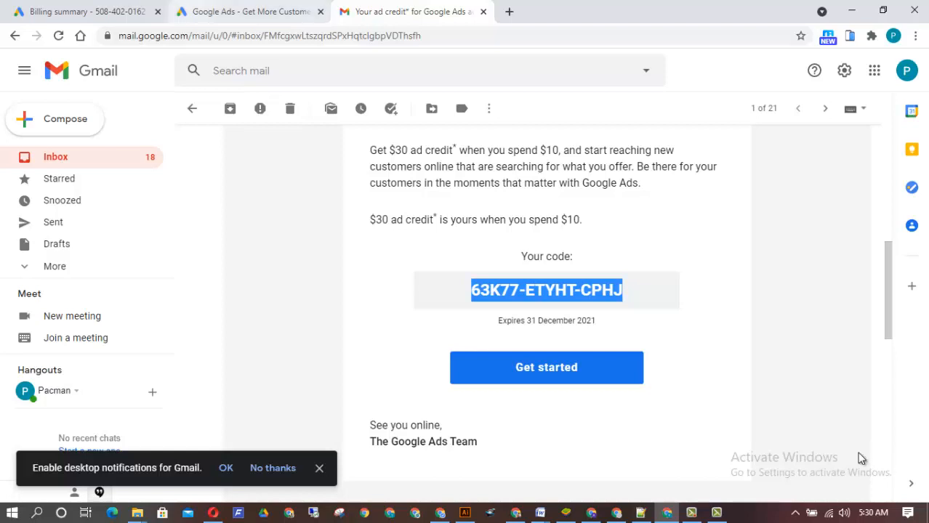
mouse_move(80, 12)
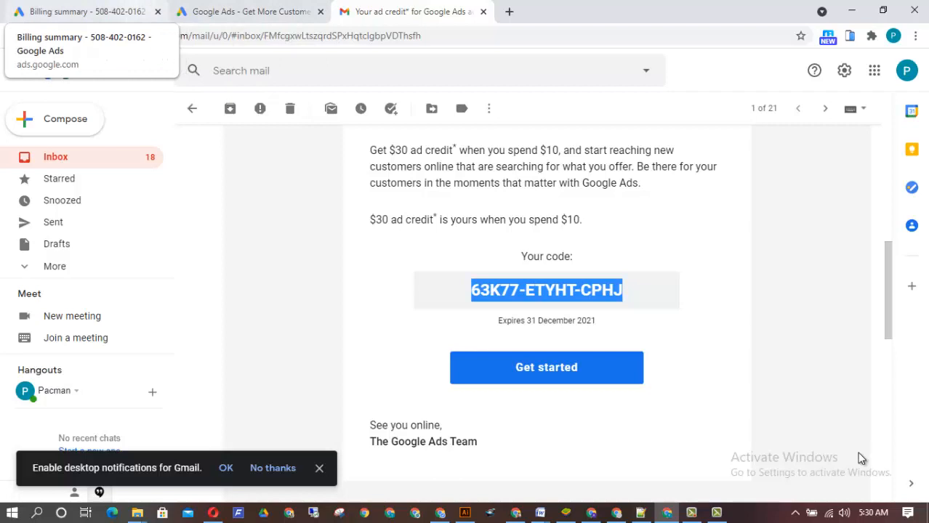
left_click(80, 11)
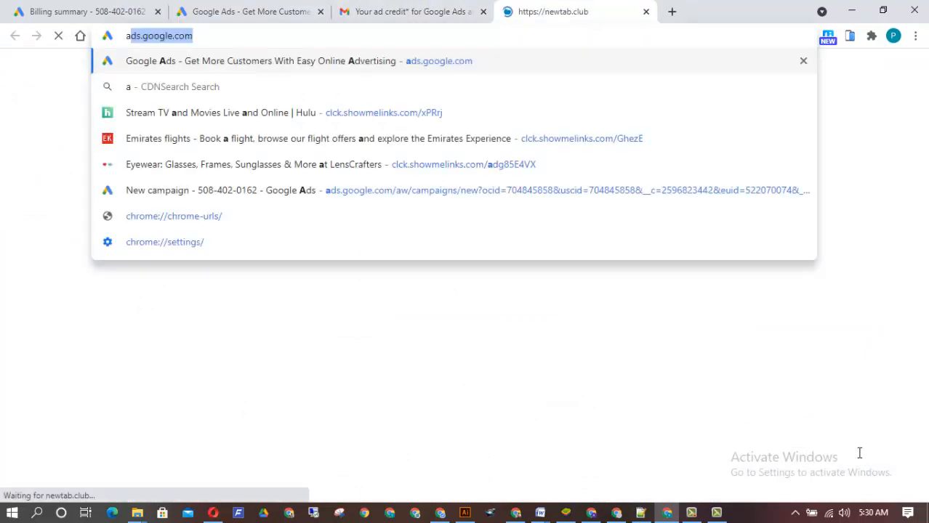
Step: Go to ads.google.com and sign in to reach the Campaigns page
left_click(290, 60)
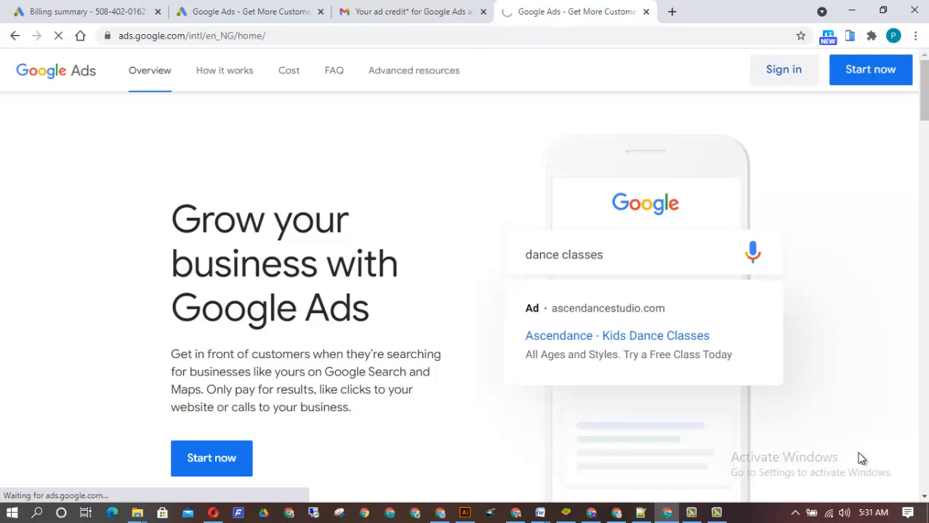
mouse_move(861, 459)
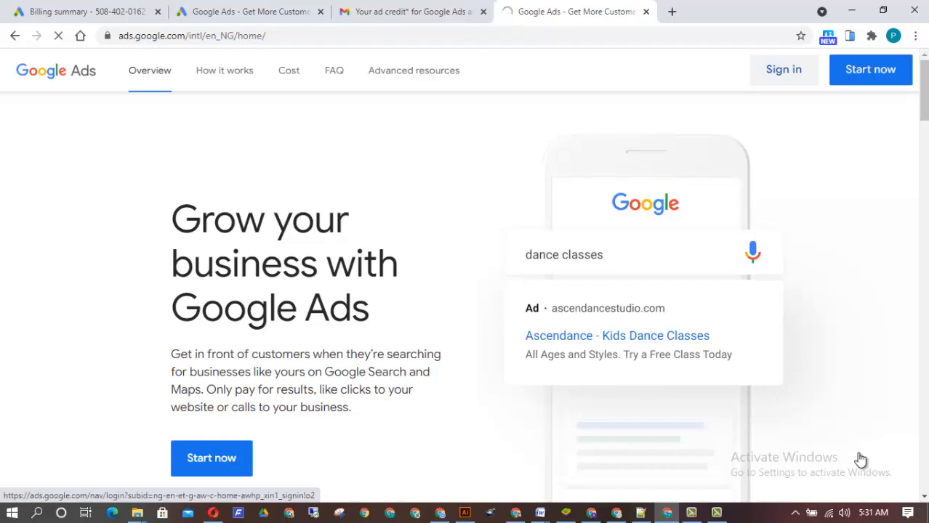
left_click(783, 69)
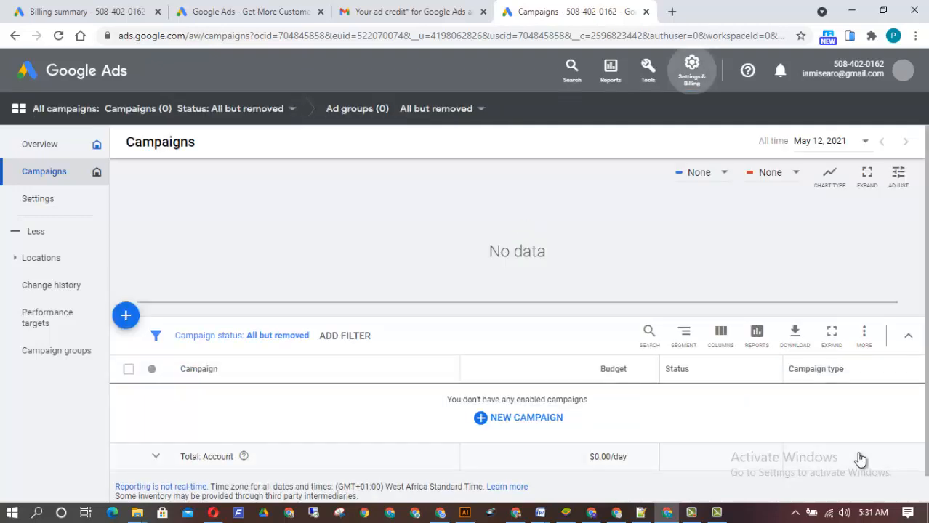
Step: View the billing Summary, then go to Settings & Billing > Promotions
left_click(572, 68)
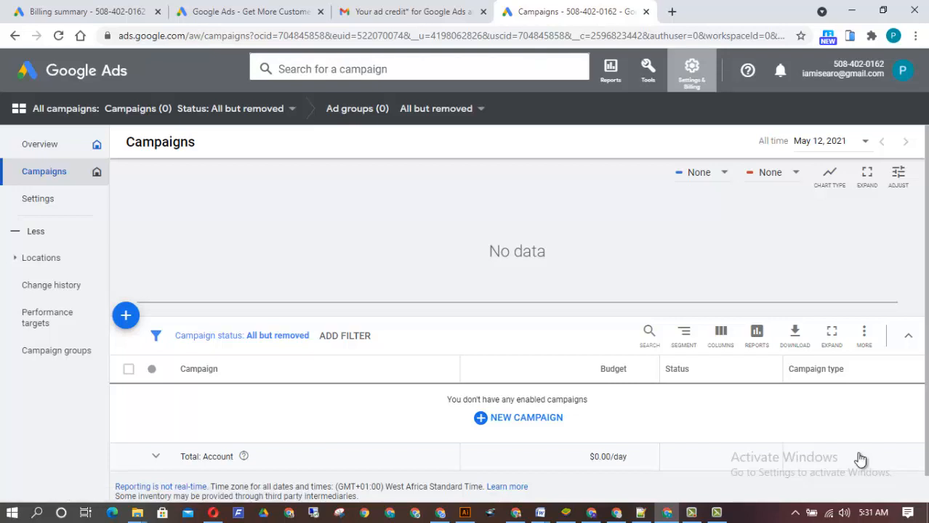
left_click(691, 69)
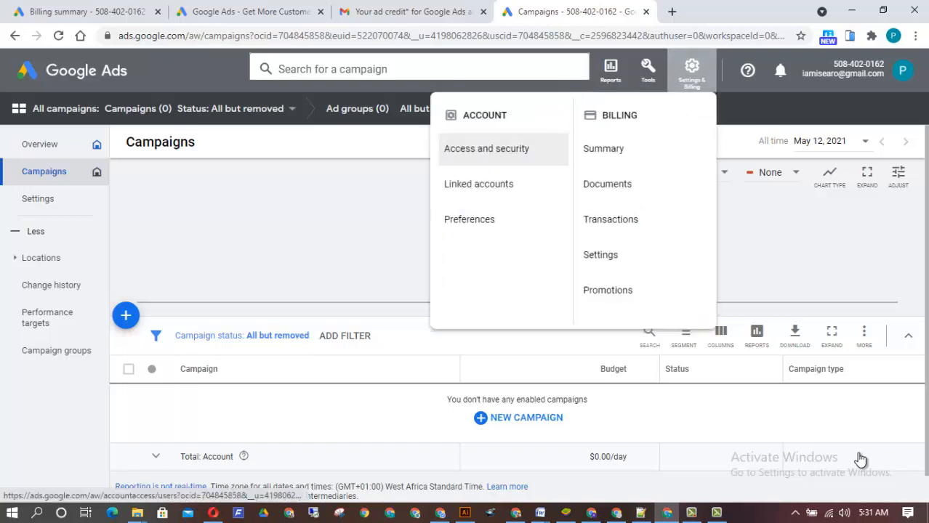
mouse_move(604, 148)
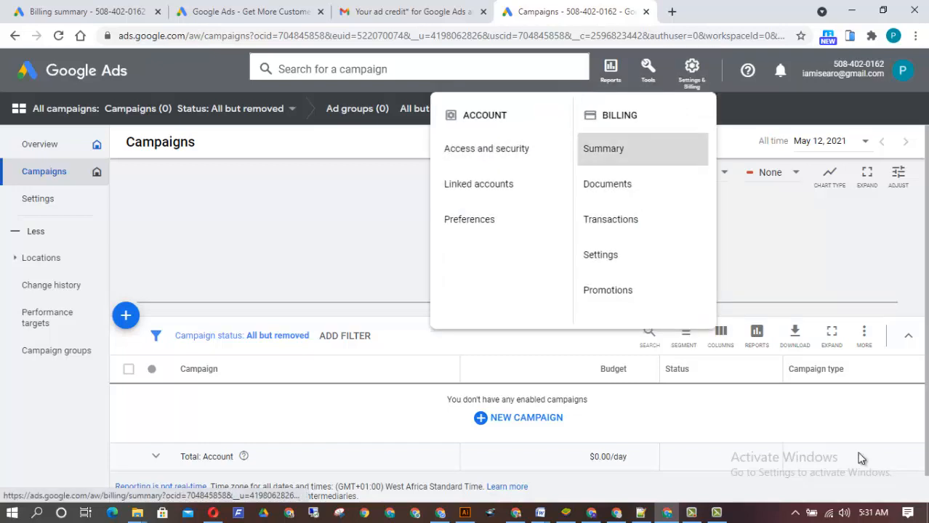
left_click(603, 148)
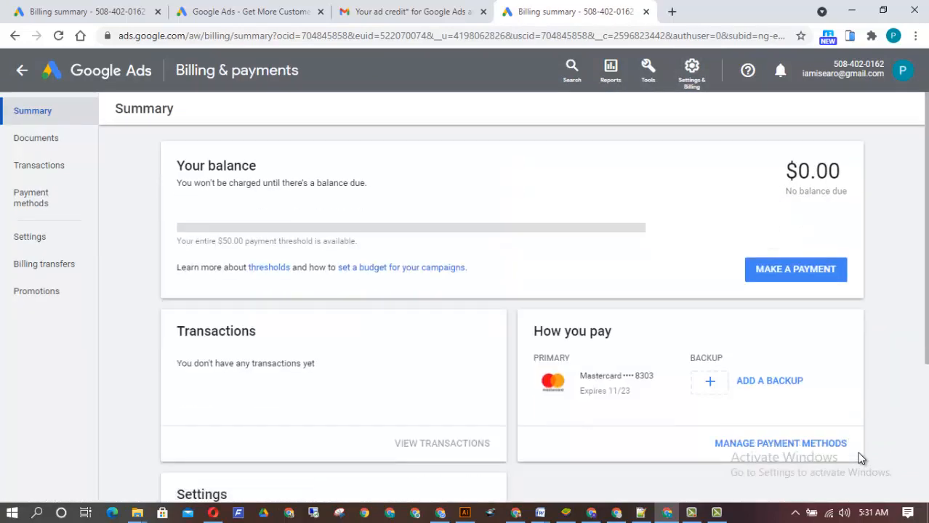
left_click(691, 70)
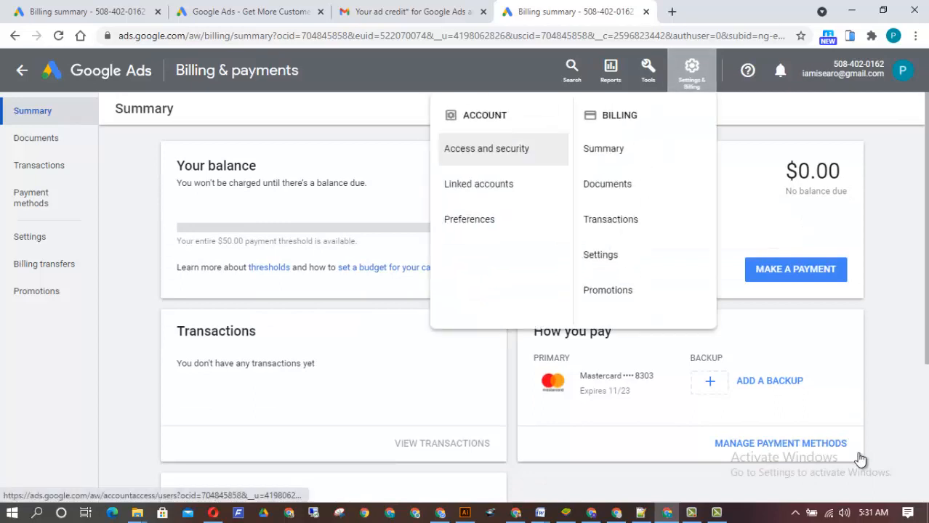
mouse_move(608, 290)
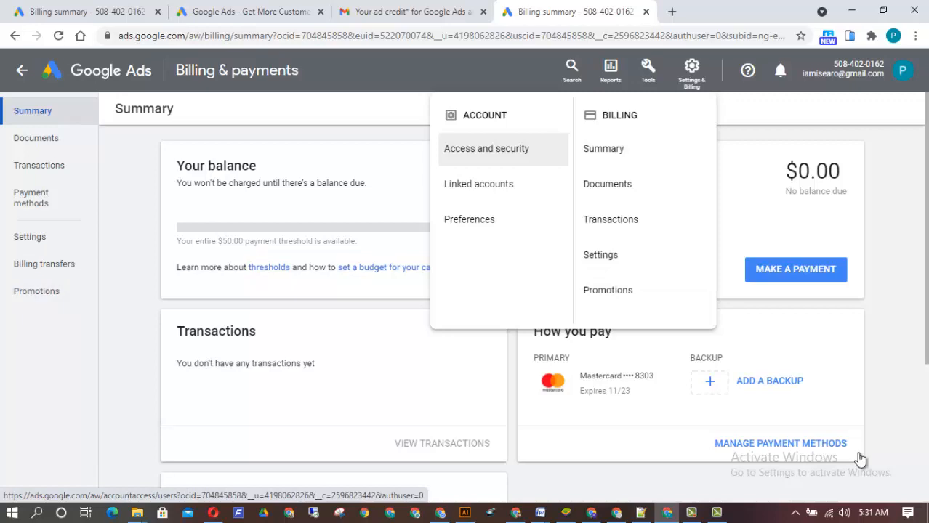
left_click(608, 290)
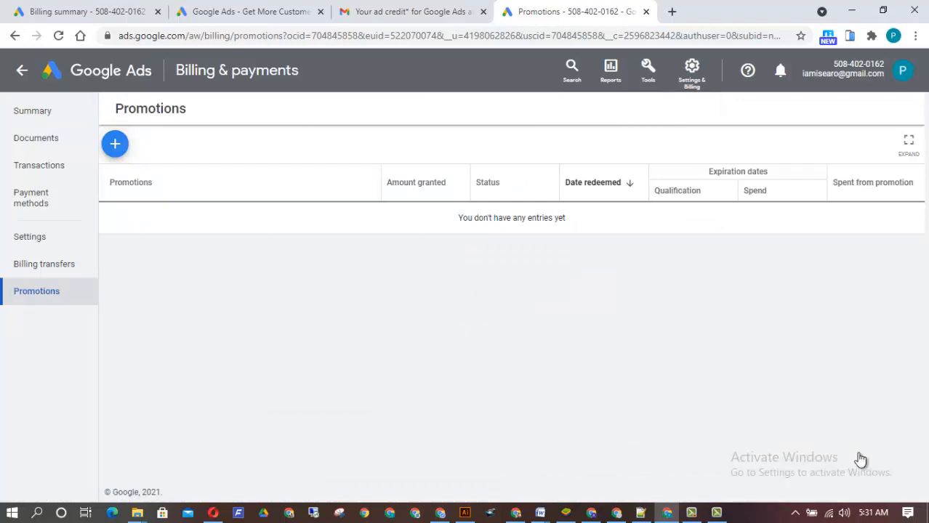
left_click(115, 144)
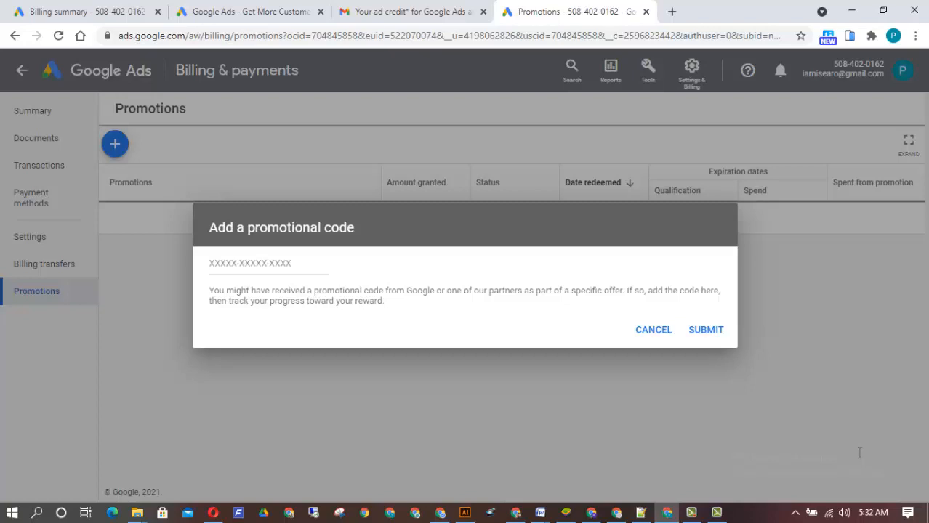
left_click(267, 263)
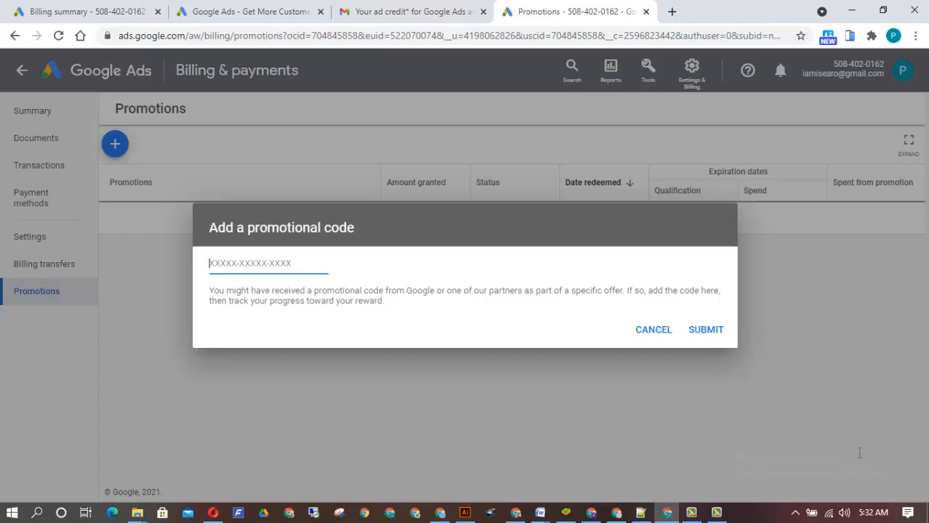
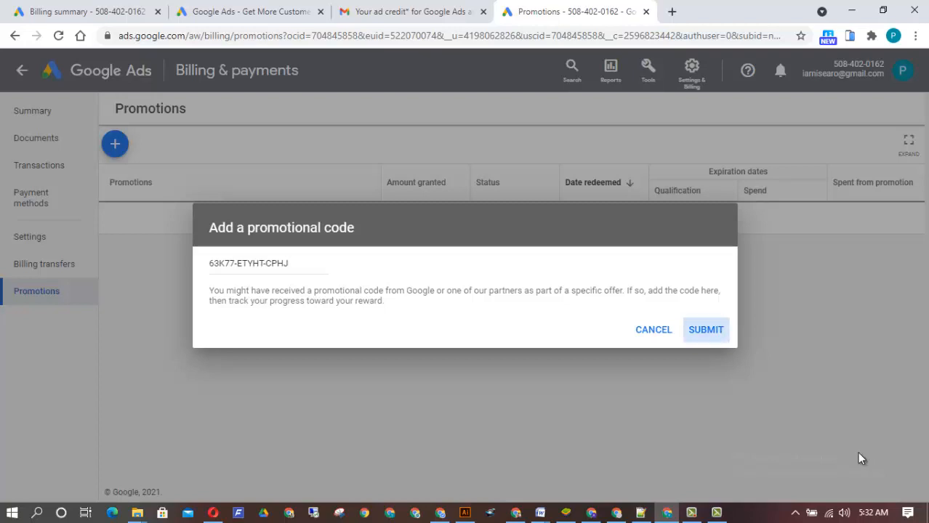
left_click(705, 330)
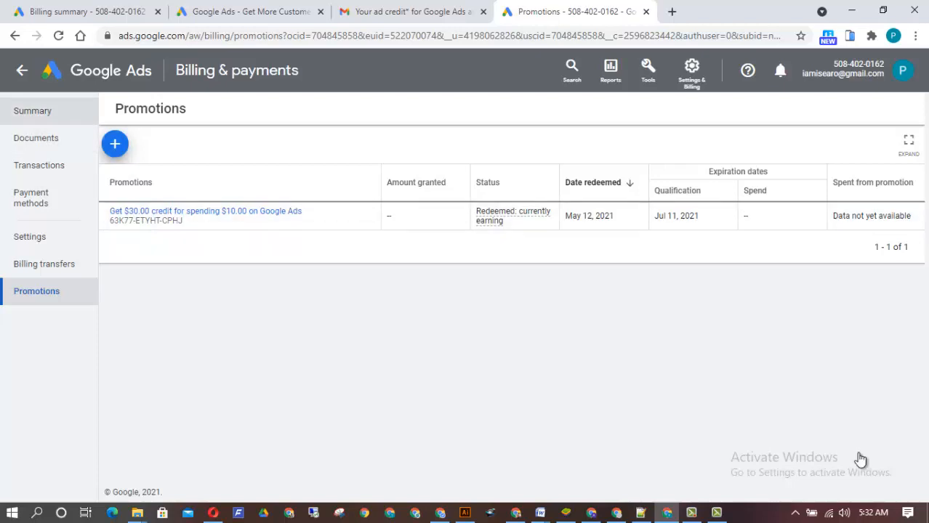
Step: Return to Billing Summary and scroll through the $0.00 balance overview
left_click(33, 110)
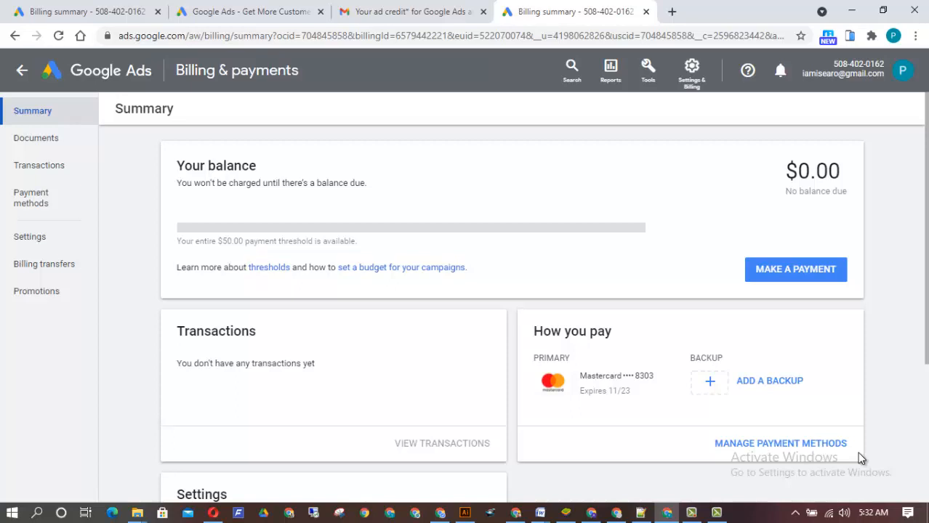
scroll("down", 3)
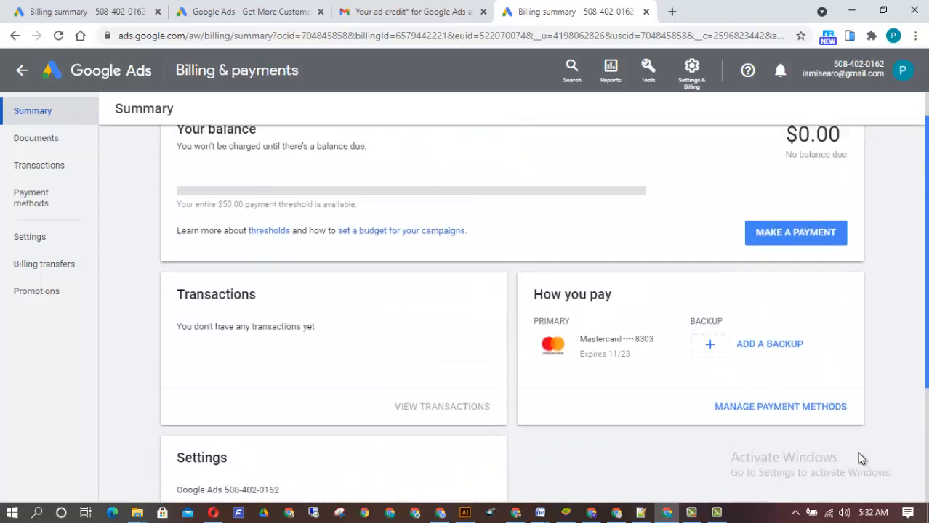
scroll("up", 3)
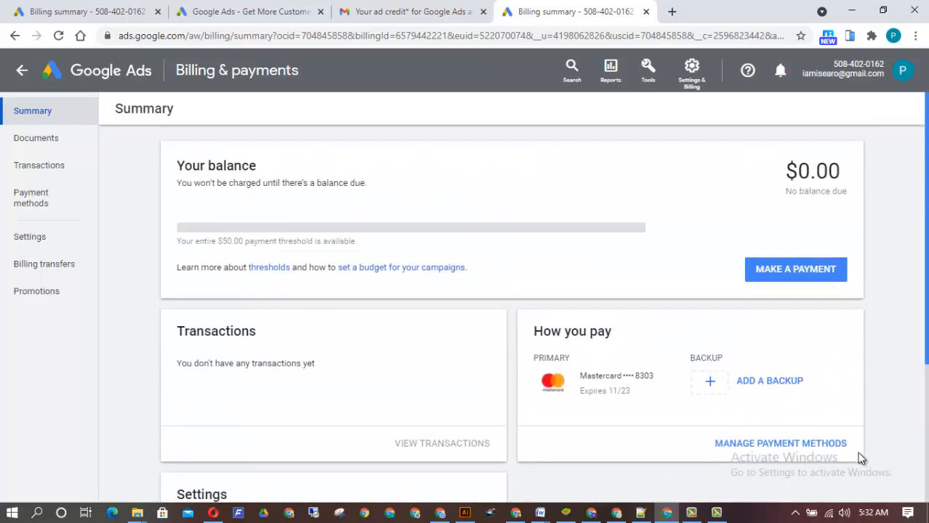